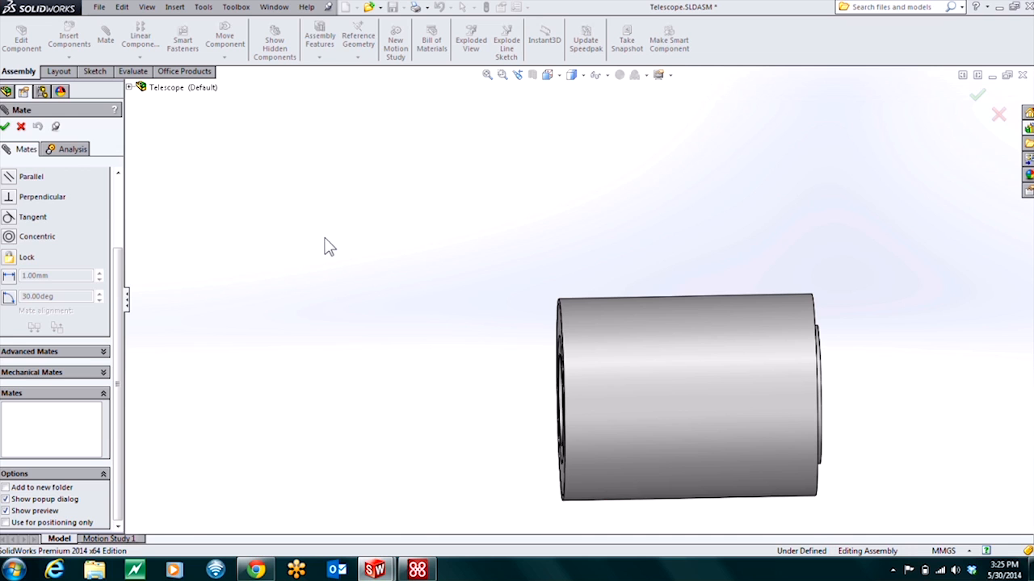
Orbit to the segment end faces and select an edge of the outer telescope segment.
left_click_drag(686, 396, 832, 342)
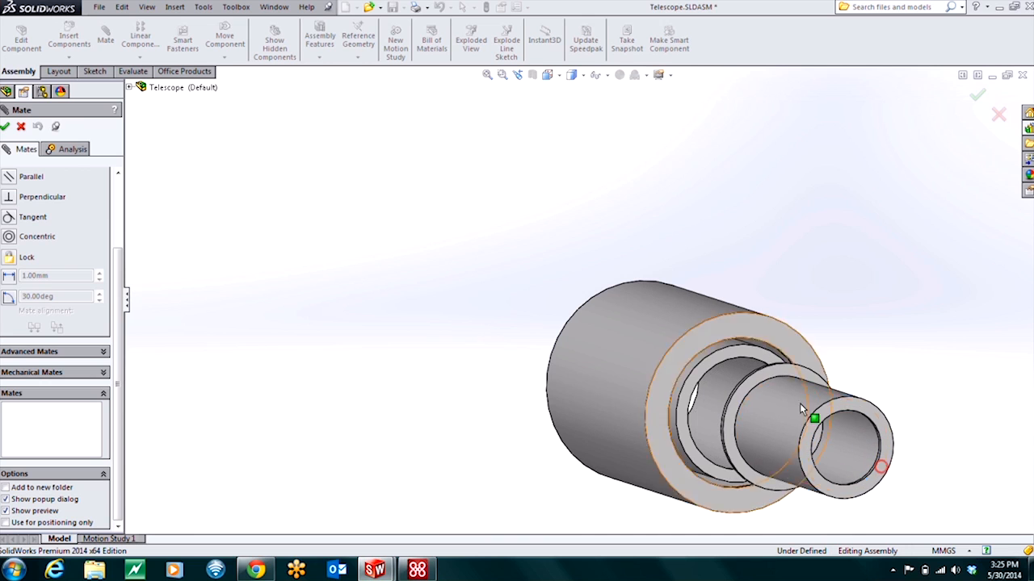
left_click(795, 374)
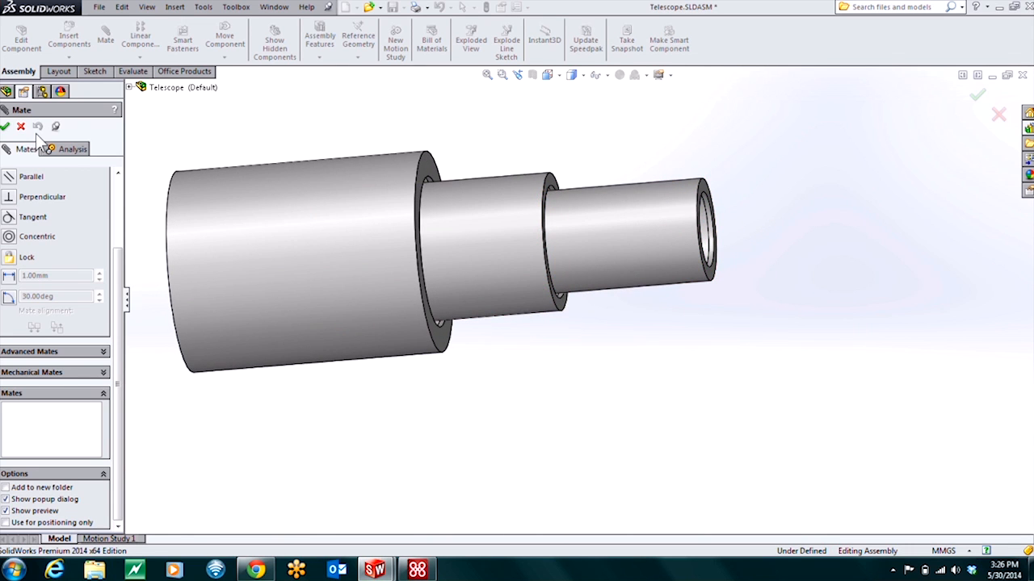
left_click(519, 245)
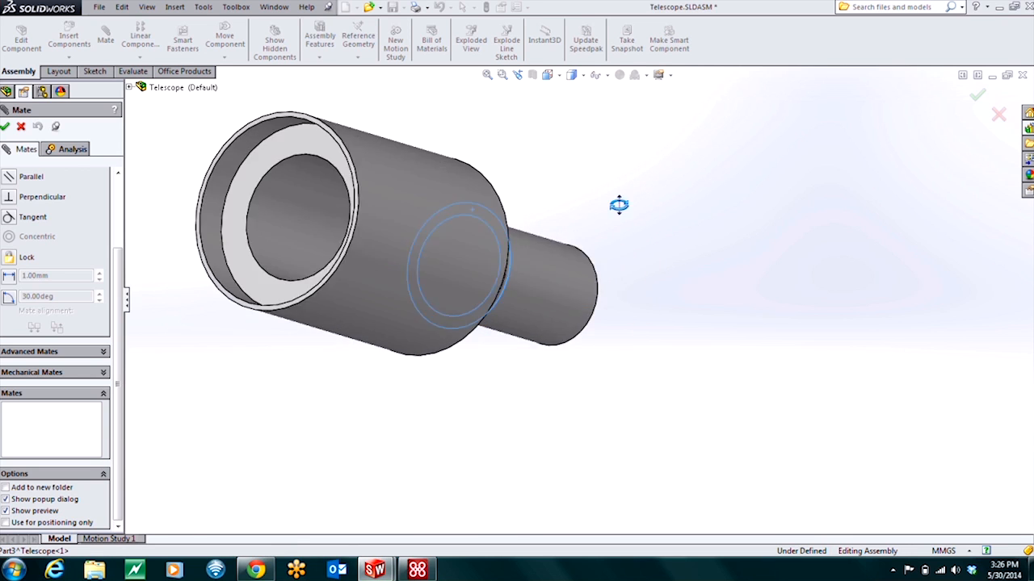
left_click_drag(617, 204, 363, 299)
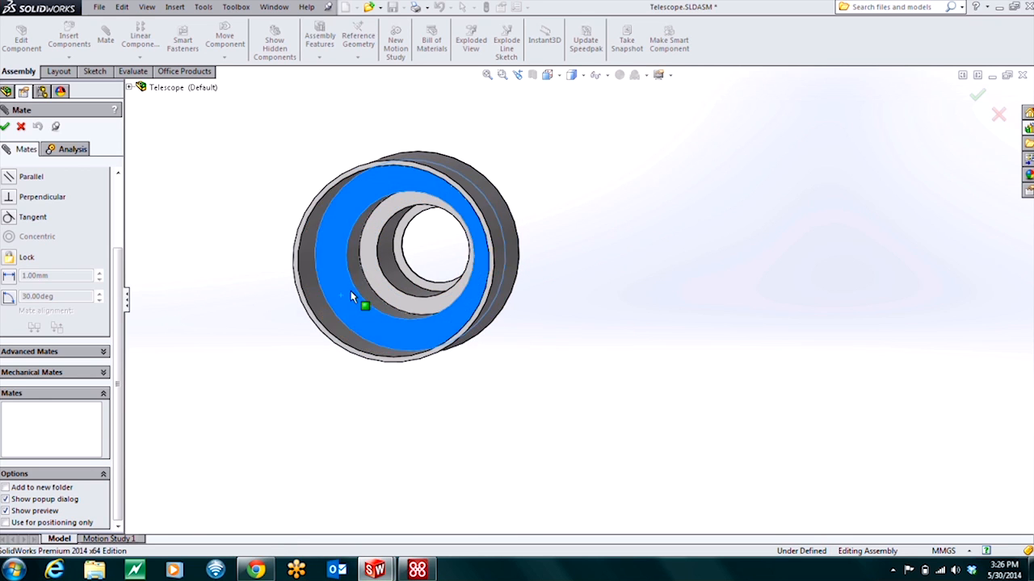
left_click_drag(404, 258, 509, 323)
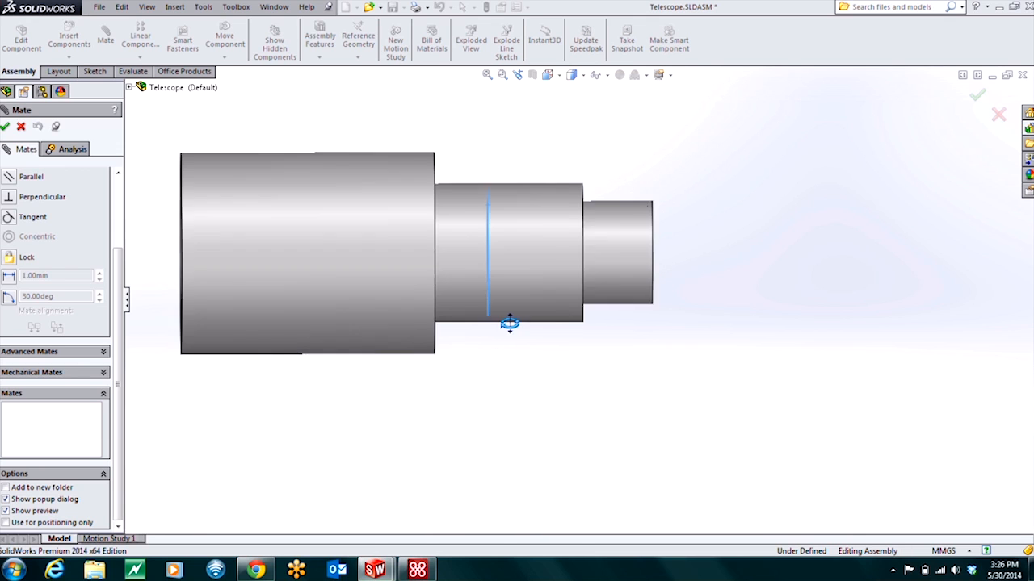
left_click(530, 258)
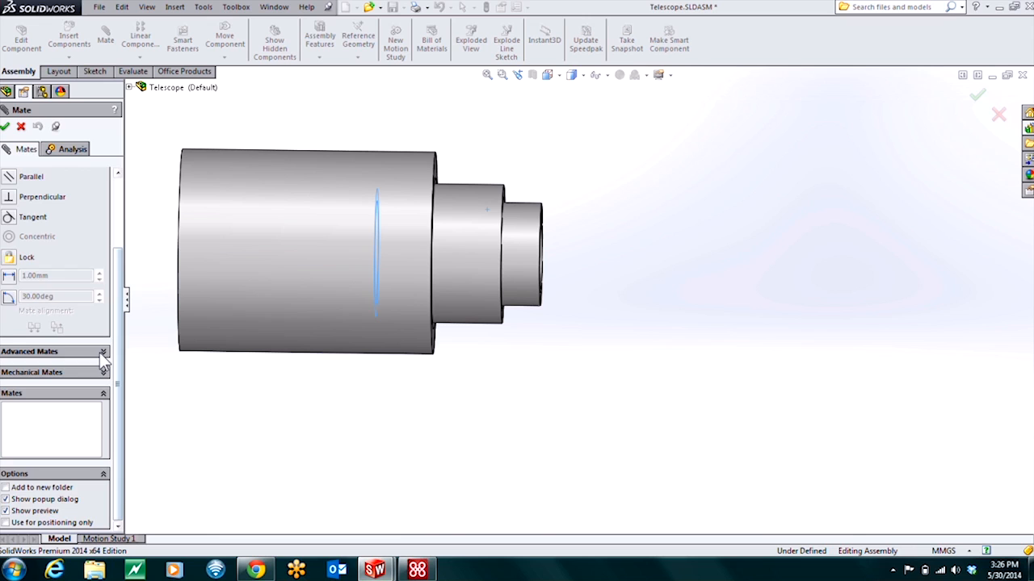
Expand the advanced mate types and reorient the sectioned assembly.
left_click(104, 352)
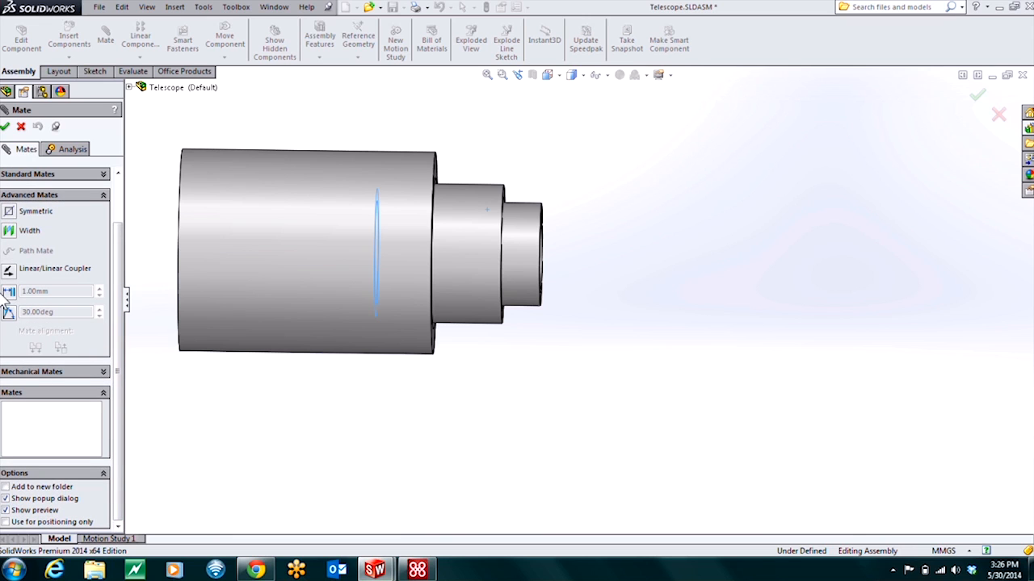
mouse_move(10, 291)
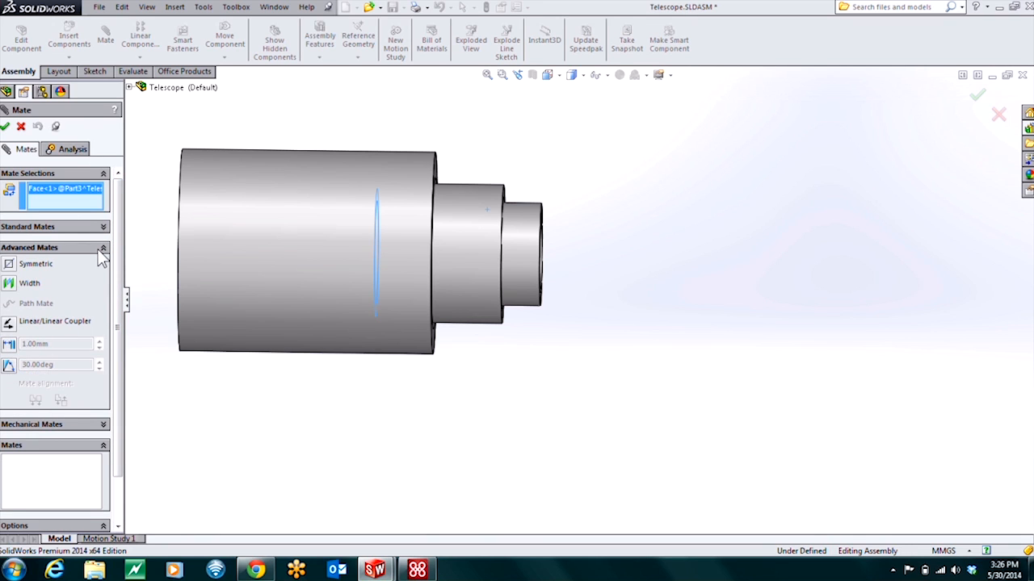
mouse_move(374, 407)
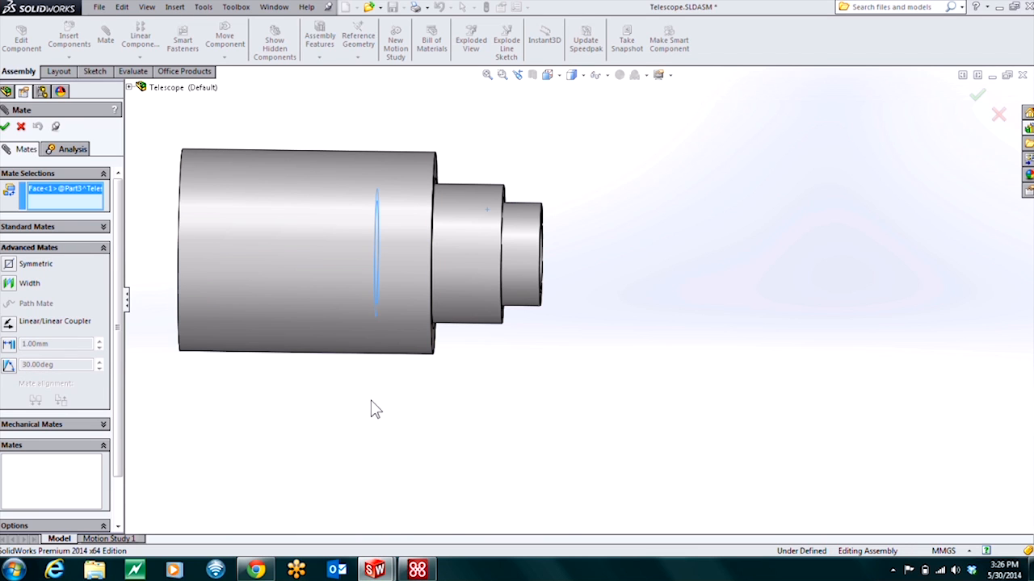
mouse_move(372, 273)
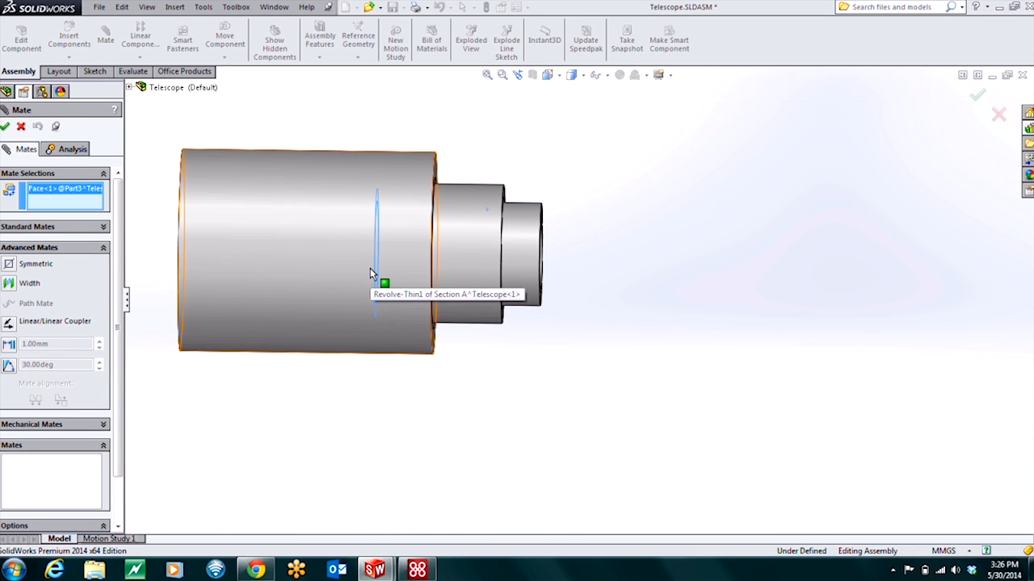
left_click_drag(372, 271, 543, 197)
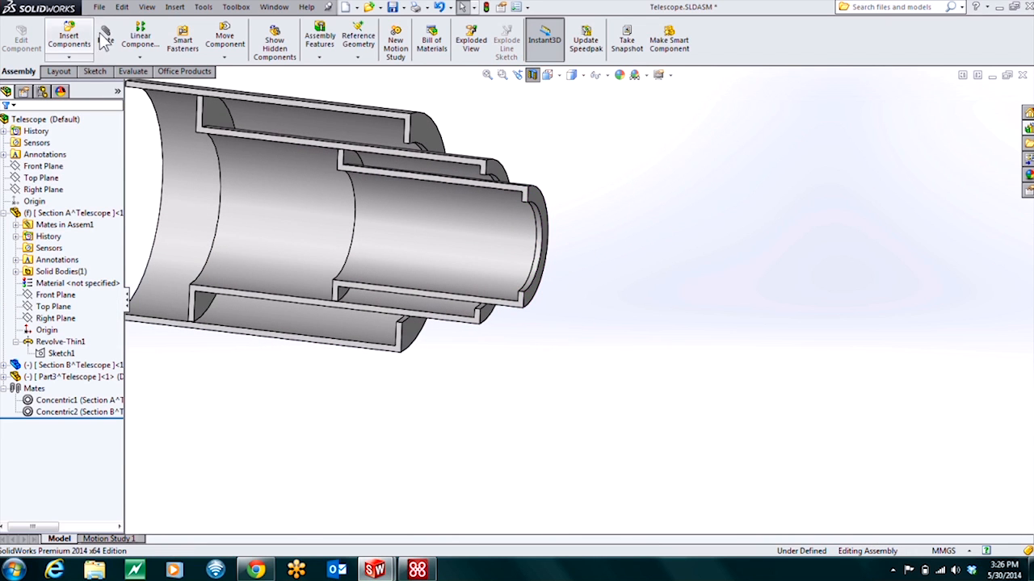
Start a new advanced Distance mate with maximum and minimum limits, defaulting to 1 mm.
left_click(105, 39)
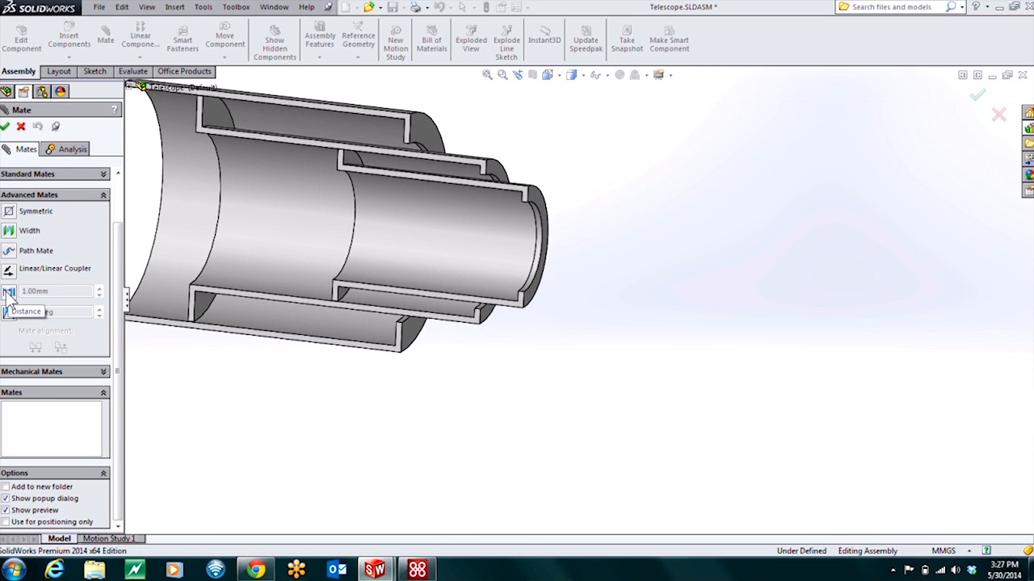
left_click(10, 290)
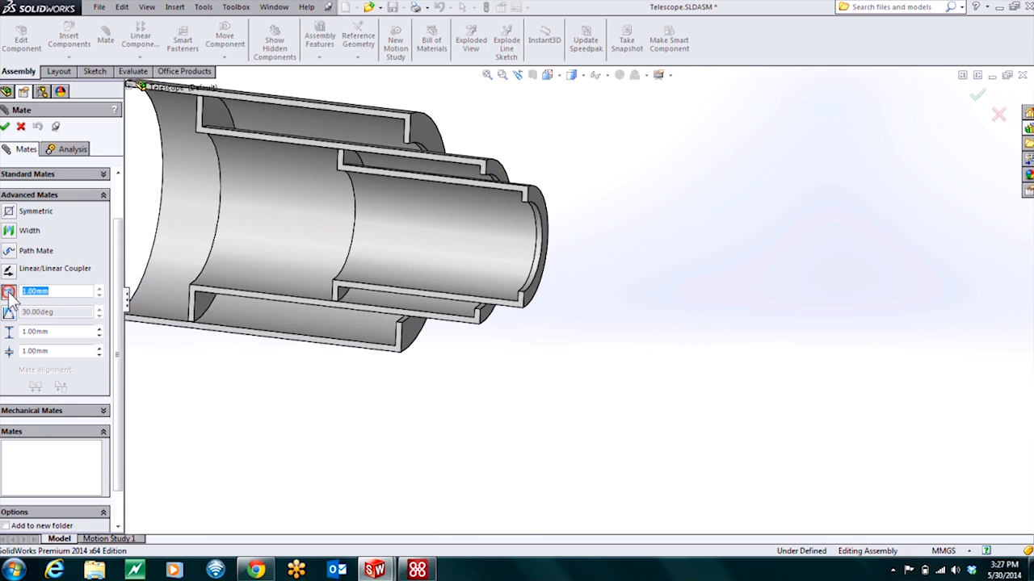
mouse_move(585, 319)
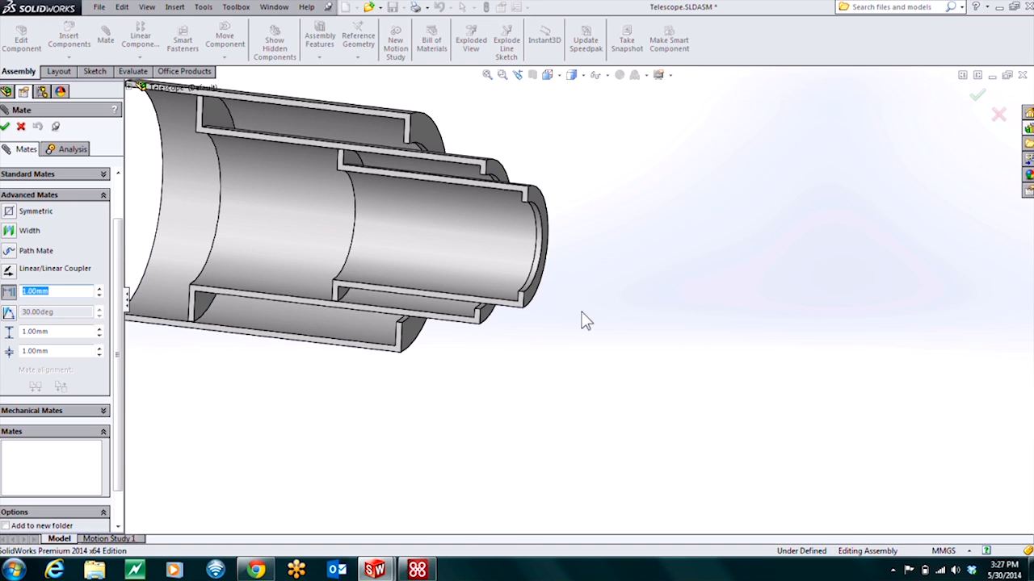
mouse_move(49, 386)
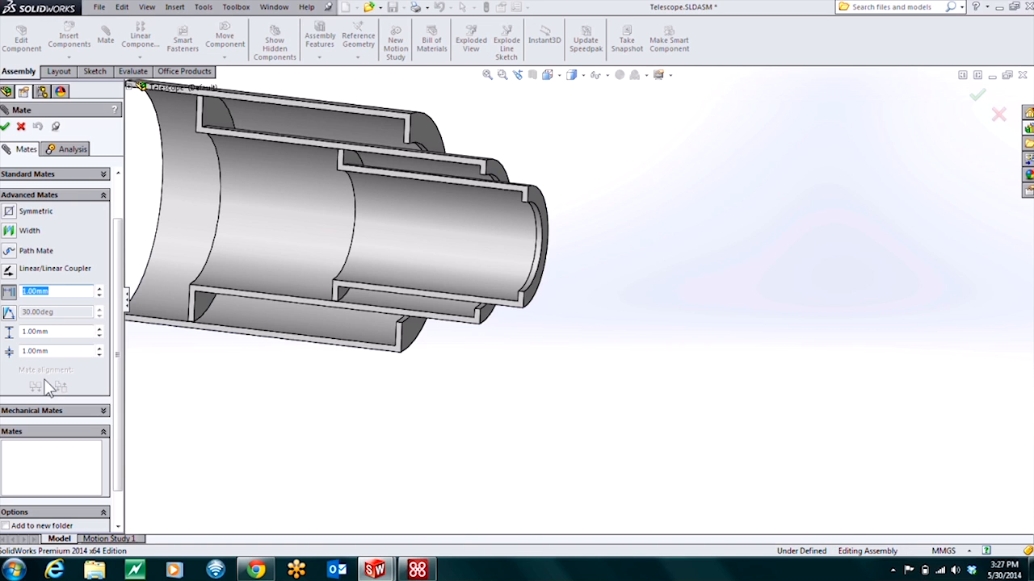
mouse_move(58, 335)
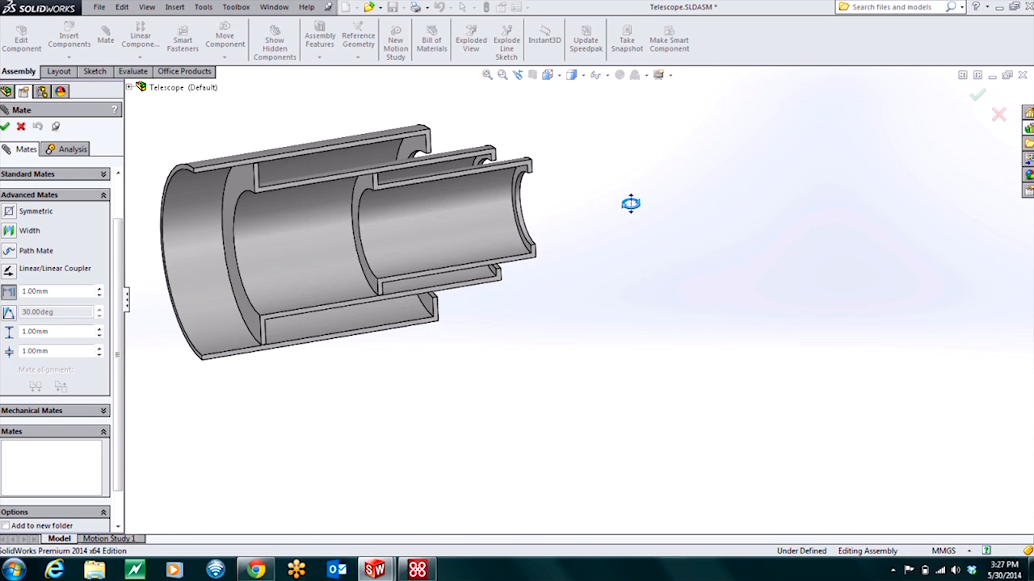
mouse_move(407, 149)
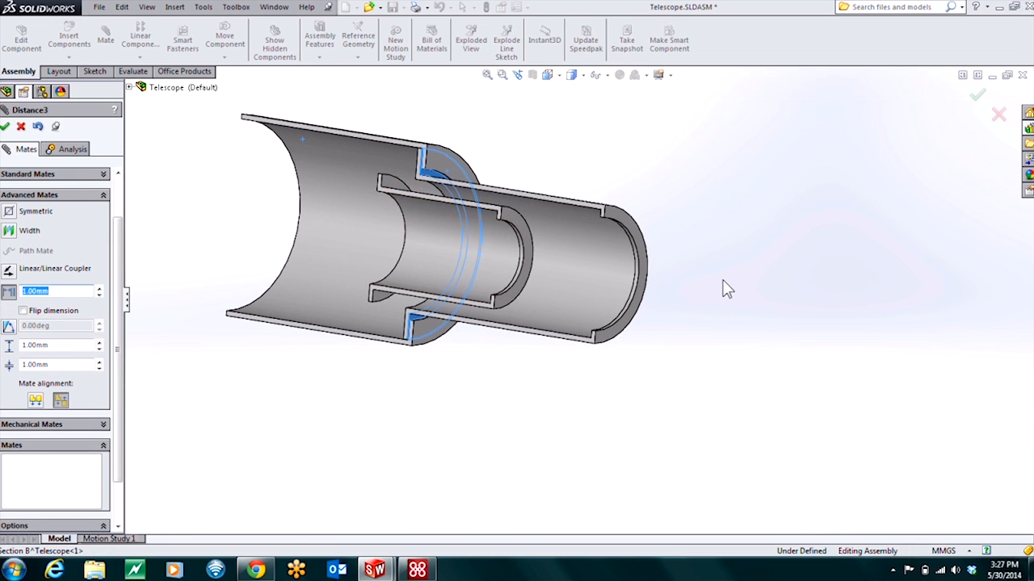
mouse_move(158, 314)
type("0")
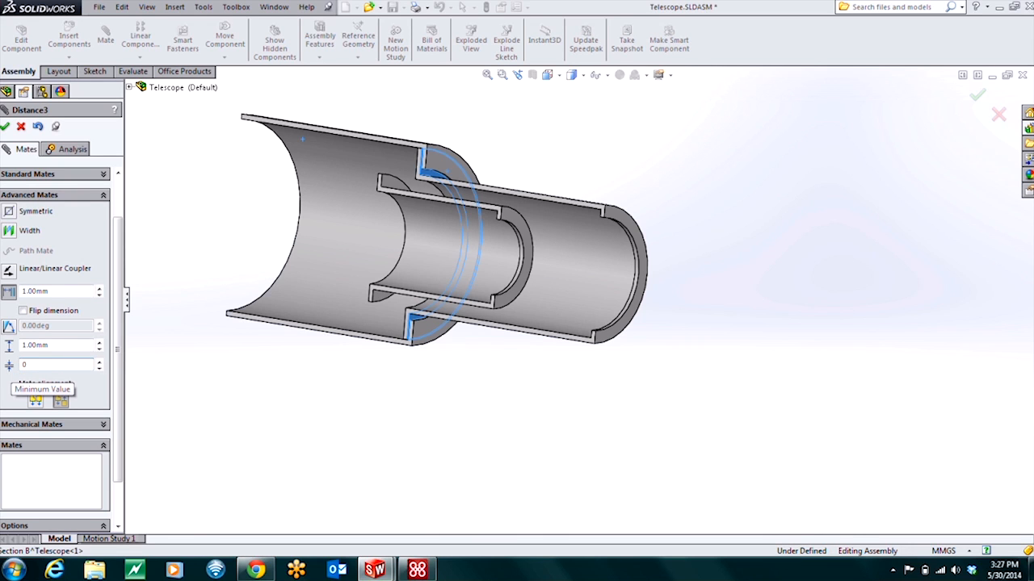
mouse_move(68, 359)
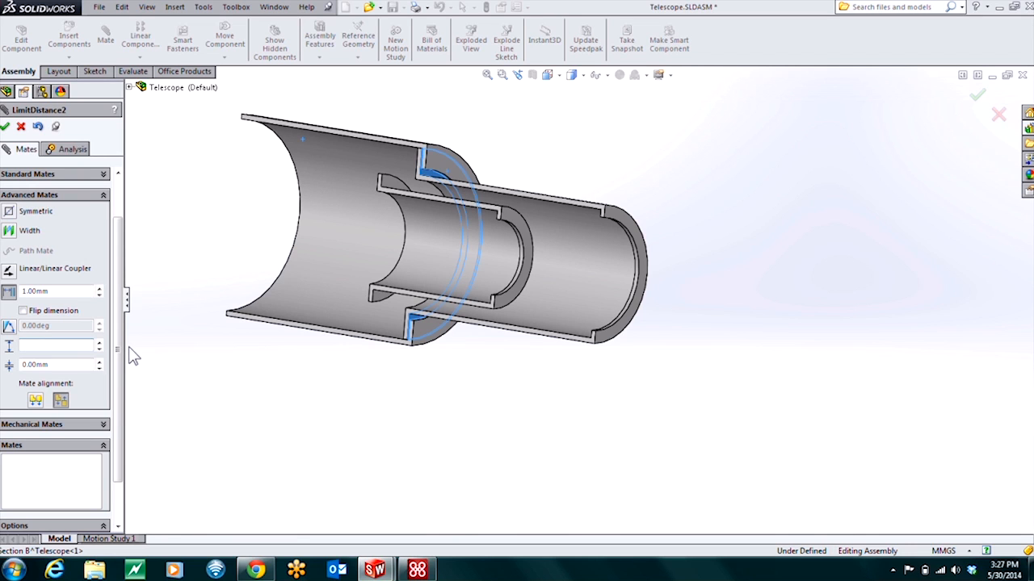
mouse_move(130, 355)
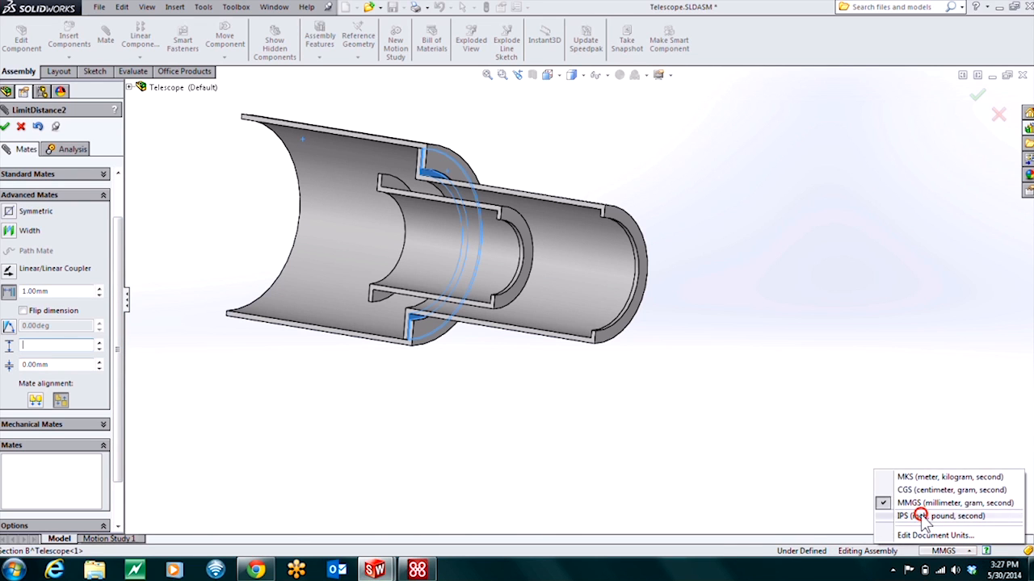
Switch the assembly units to IPS inches and give the limit mate a 5 in maximum.
left_click(941, 517)
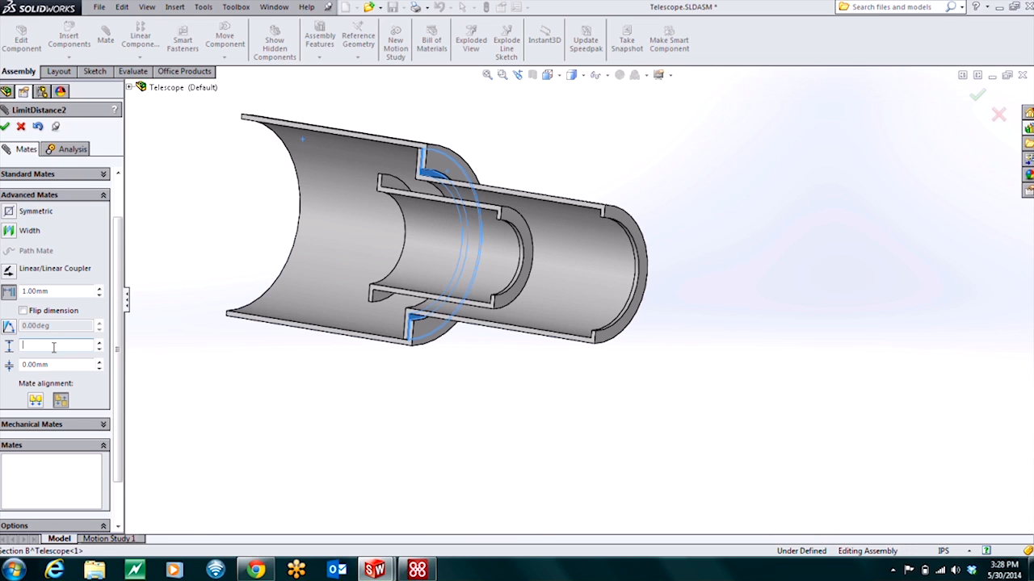
type("5.00in")
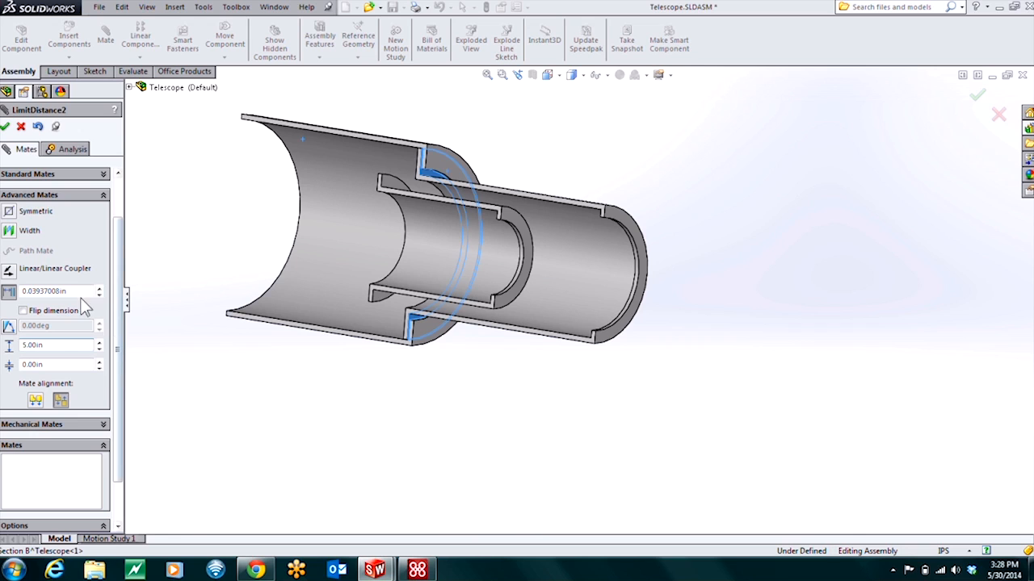
mouse_move(949, 558)
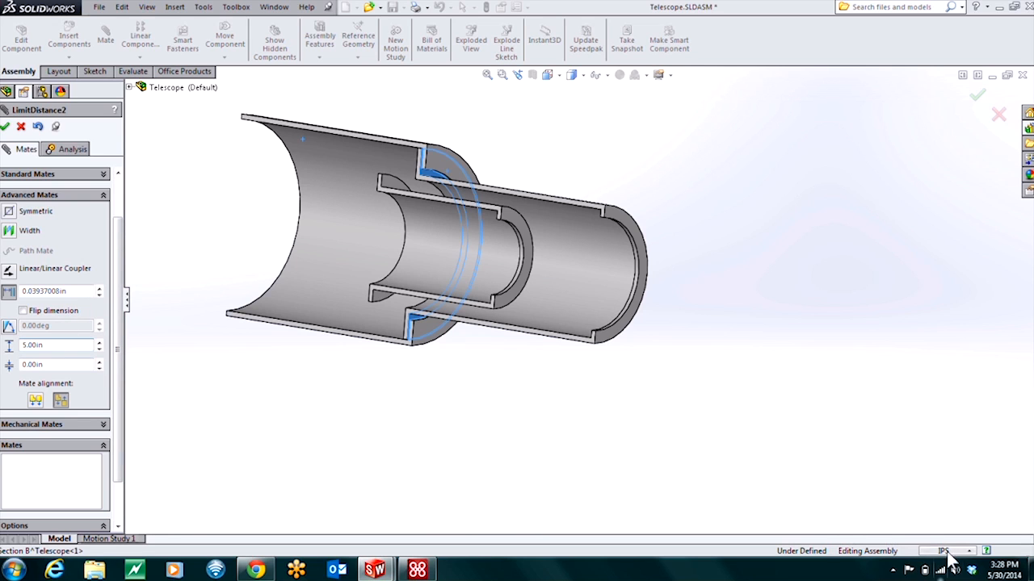
mouse_move(178, 228)
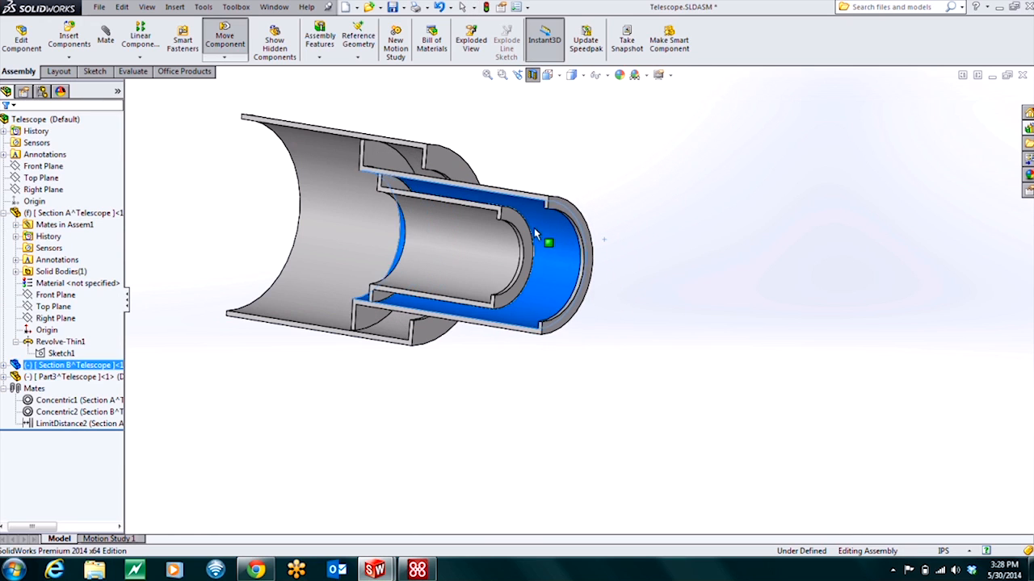
Slide the middle and innermost segments along the axis to test the distance limit, leaving the middle one pulled out.
left_click_drag(548, 242, 258, 197)
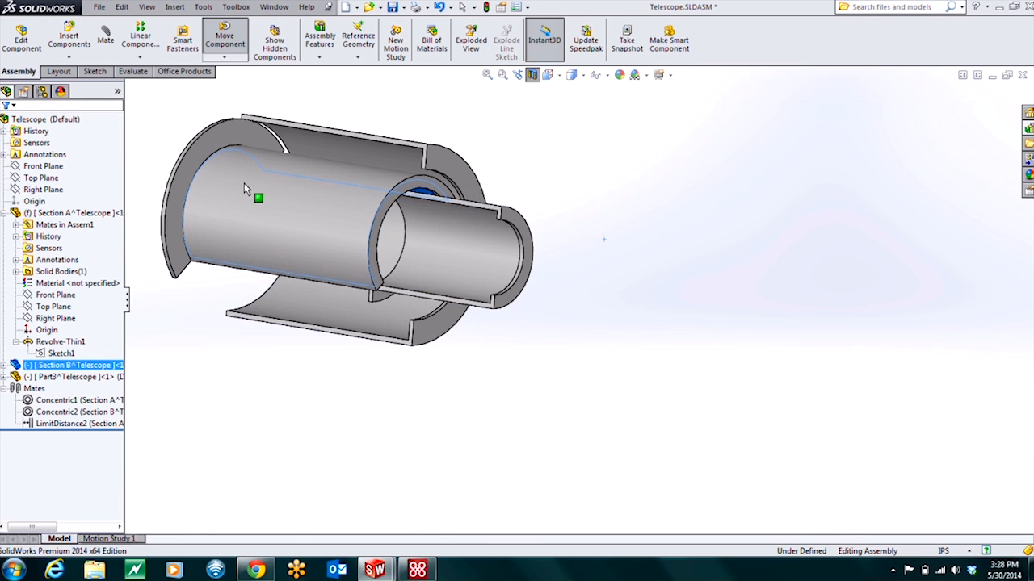
left_click(291, 224)
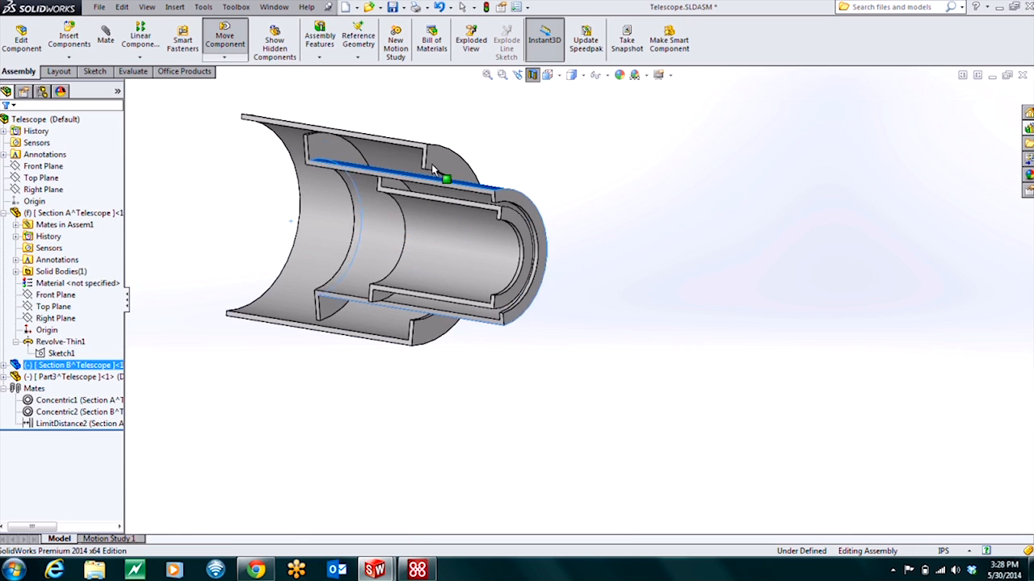
left_click_drag(446, 180, 540, 137)
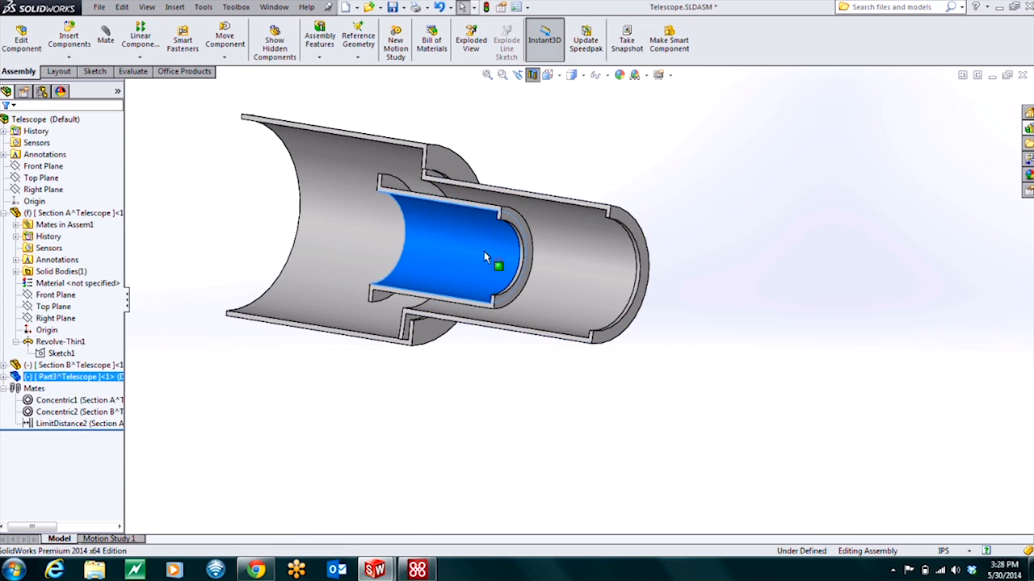
left_click_drag(485, 257, 520, 243)
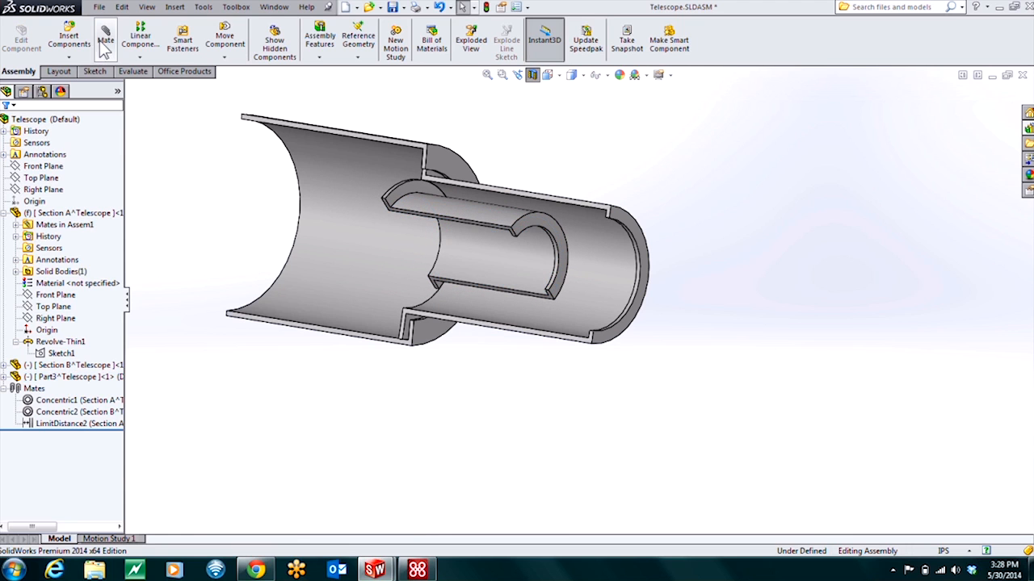
Start another mate and reveal the advanced mate types for the inner-to-middle segment limit.
left_click(105, 39)
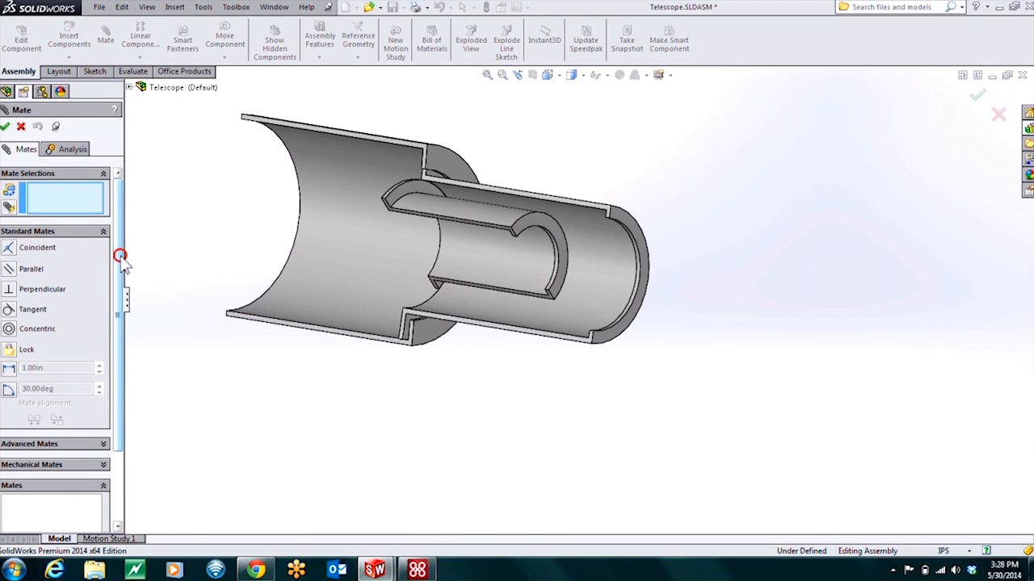
scroll("down", 3)
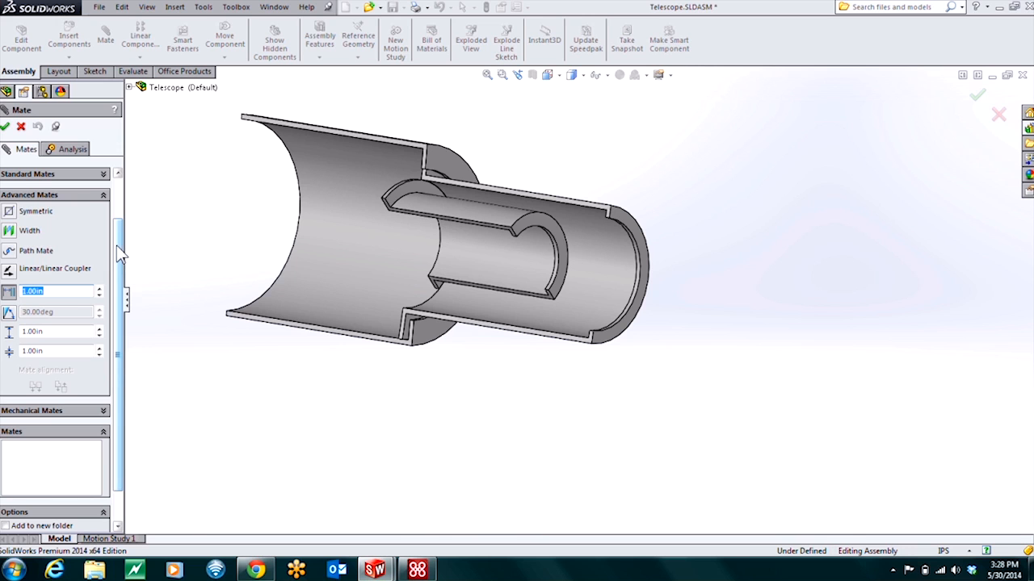
mouse_move(411, 194)
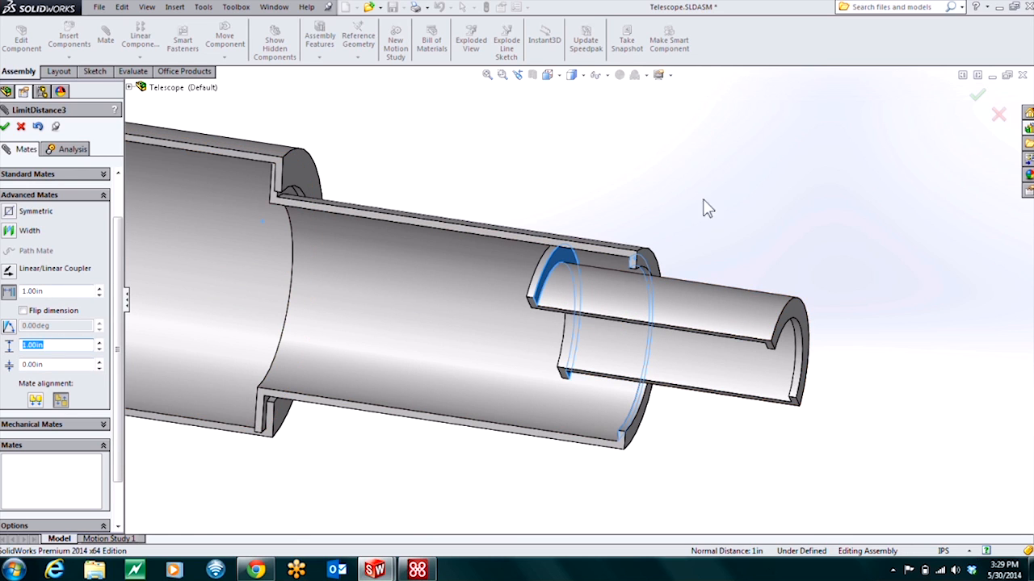
Confirm LimitDistance3 and pull the innermost segment outward so the telescope extends.
left_click(277, 212)
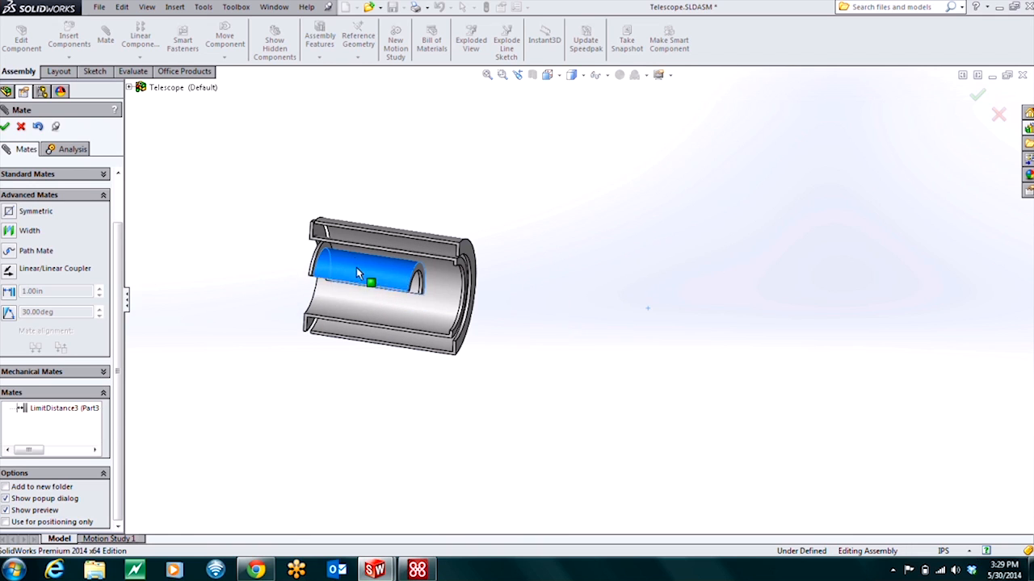
left_click_drag(369, 282, 597, 299)
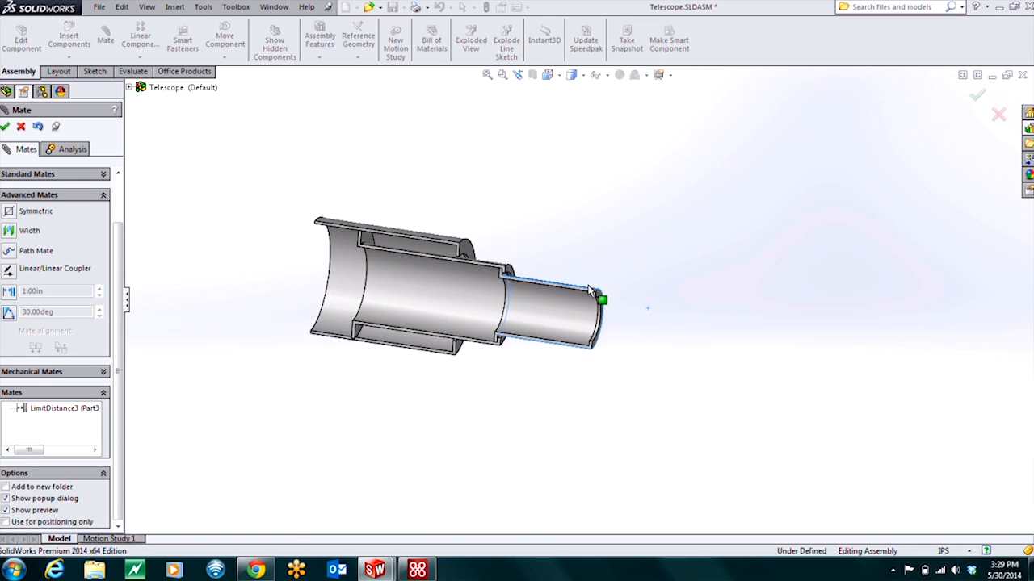